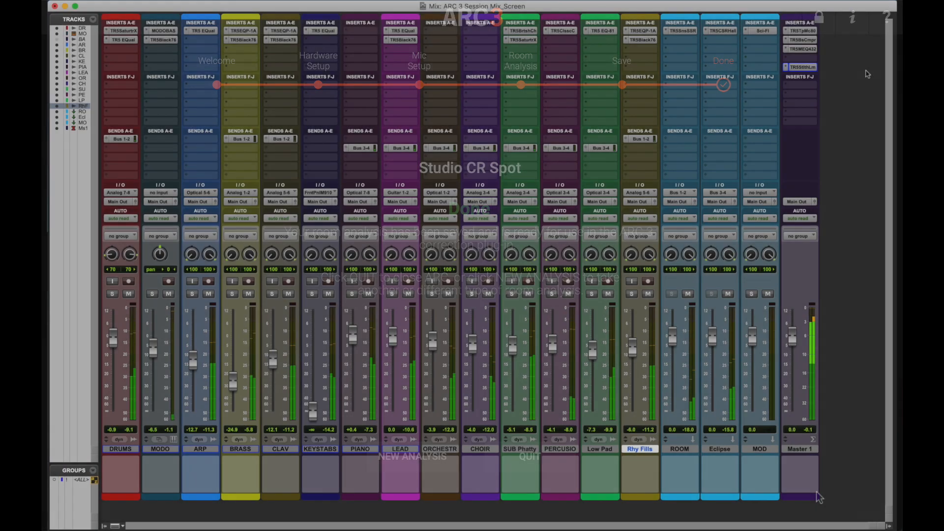
Step: Insert ARC 3 (stereo) on Master 1's last insert slot and cancel the Bounce dialog
left_click(800, 67)
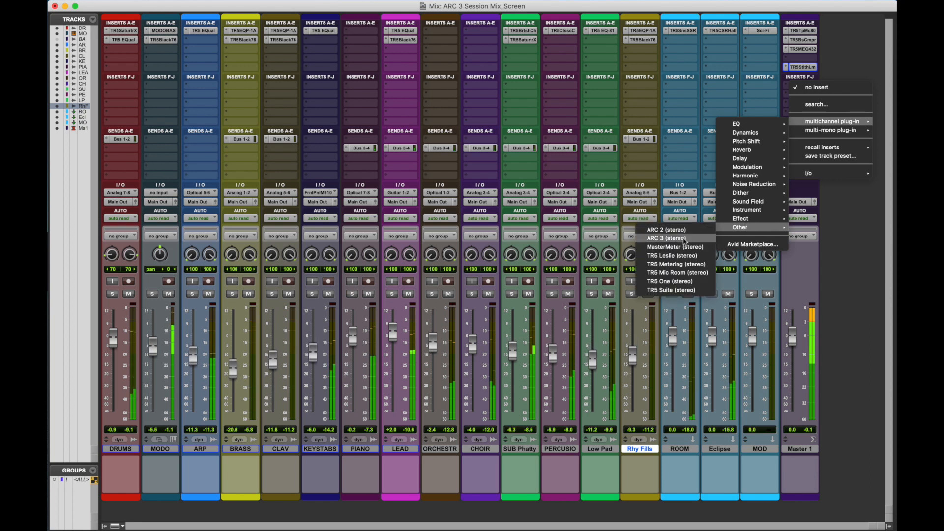
left_click(665, 238)
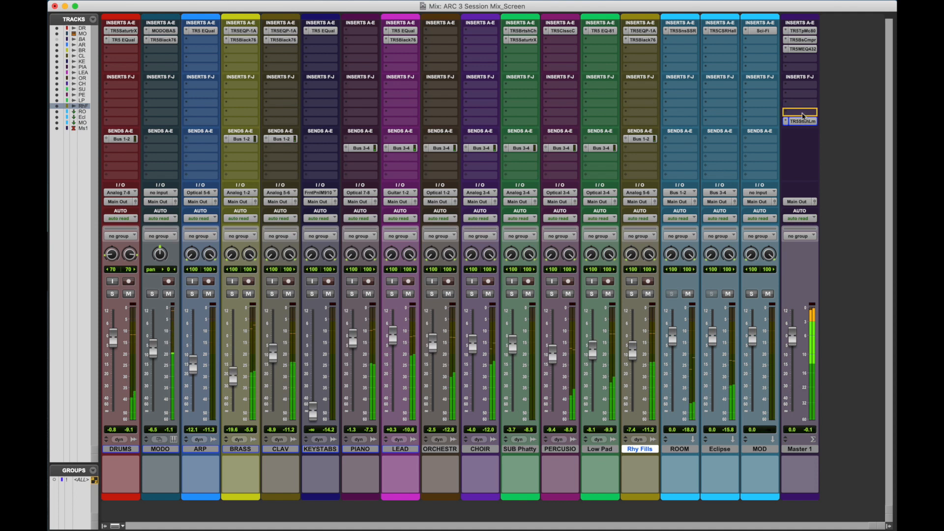
left_click(799, 111)
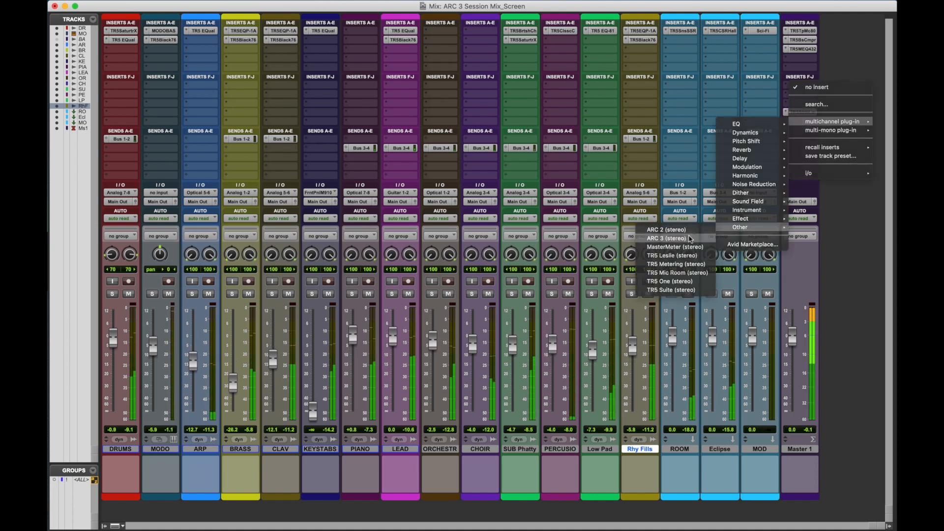
left_click(664, 238)
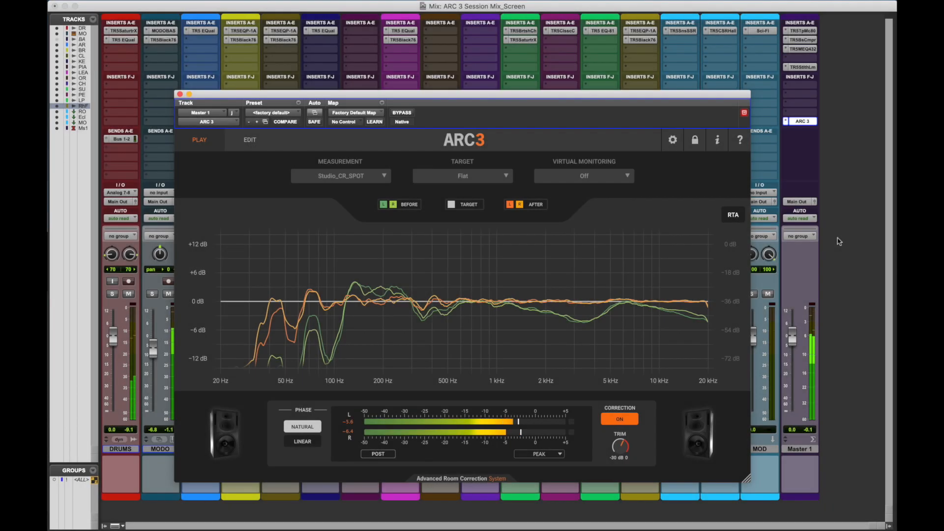
left_click(402, 112)
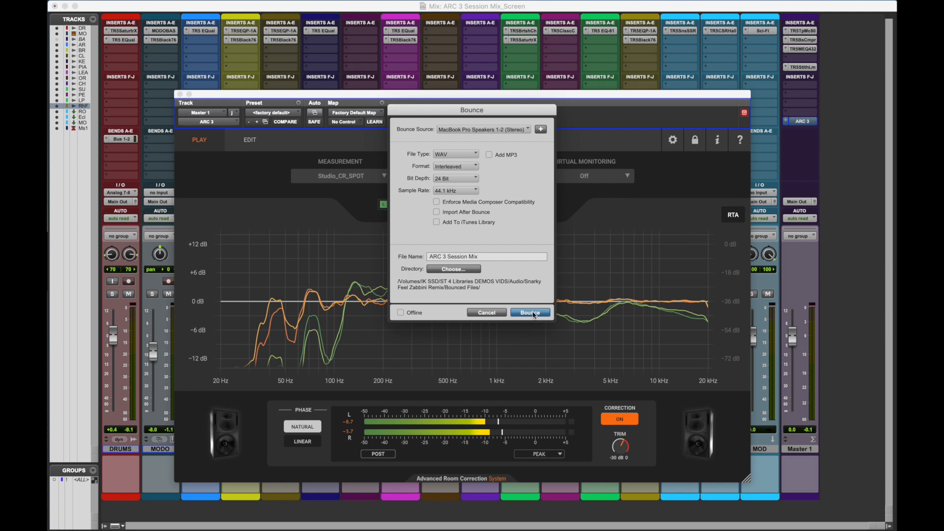
left_click(529, 312)
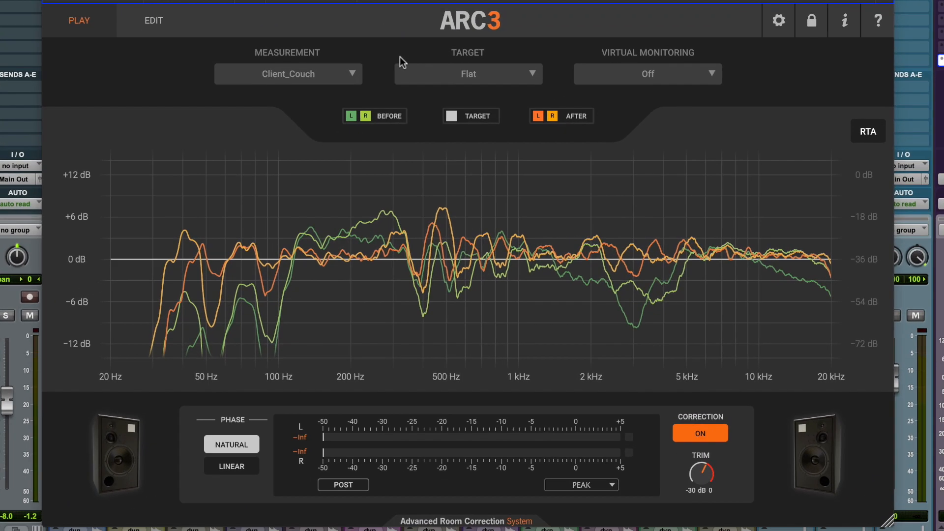
Step: Load the Studio_CR_Large room measurement from ARC 3's Measurement list
left_click(288, 74)
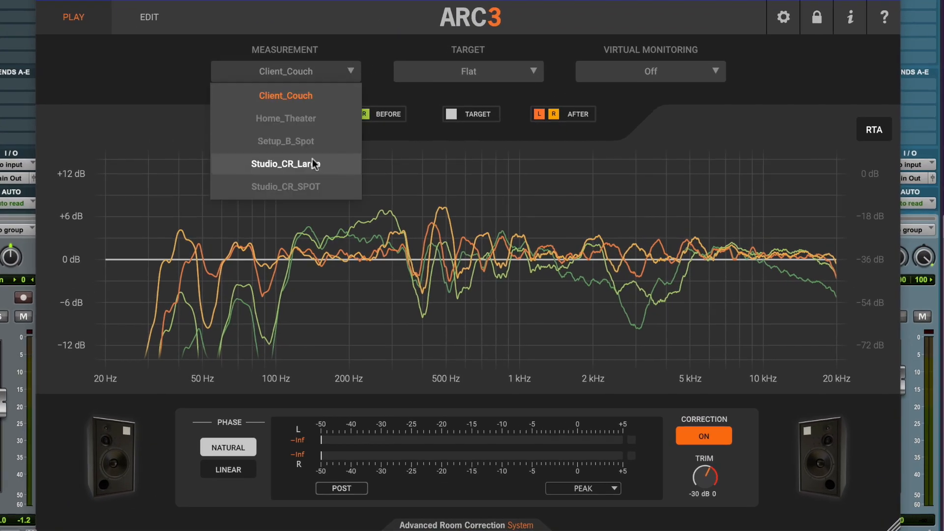
left_click(285, 164)
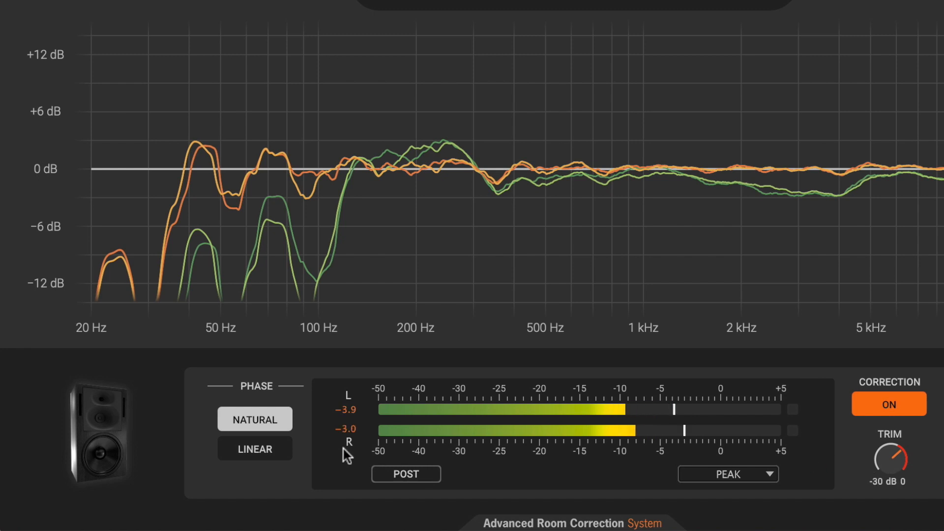
Step: Set ARC 3's correction phase to Linear and bring up the virtual monitoring speaker list
left_click(253, 448)
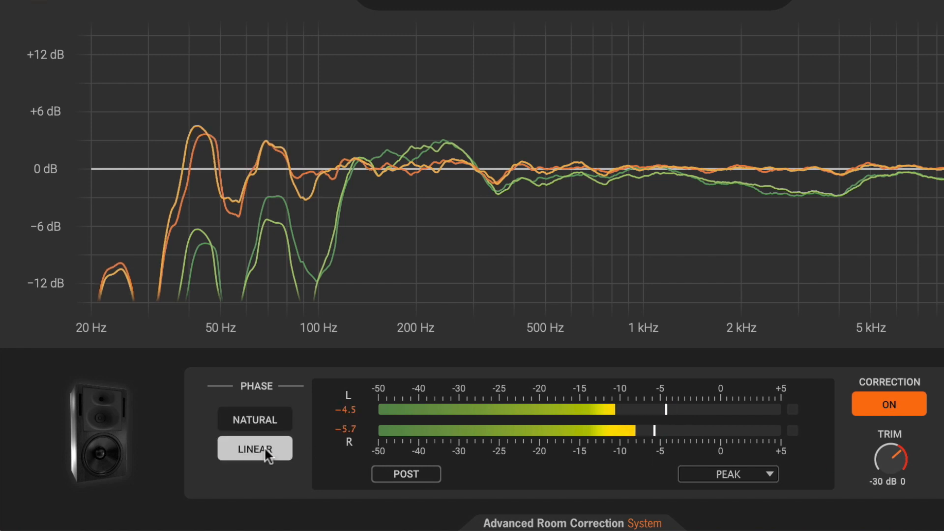
left_click(254, 449)
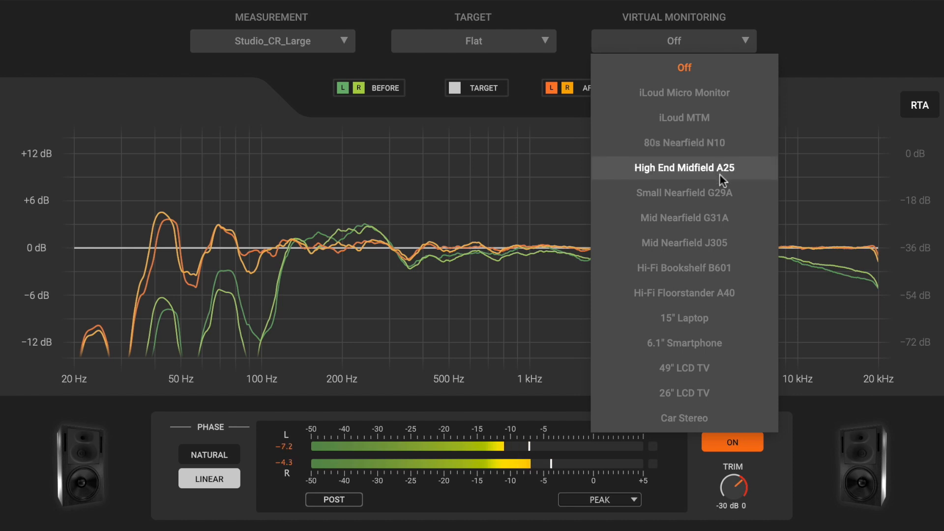
mouse_move(714, 263)
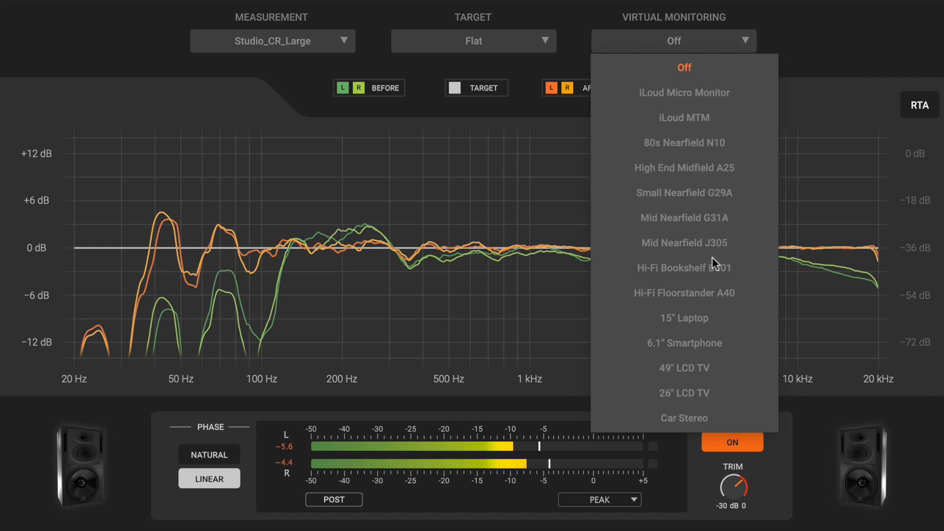
Step: Audition Hi-Fi Bookshelf B601, 49" LCD TV and 80s Nearfield N10, then settle on Mid Nearfield G31A
left_click(683, 267)
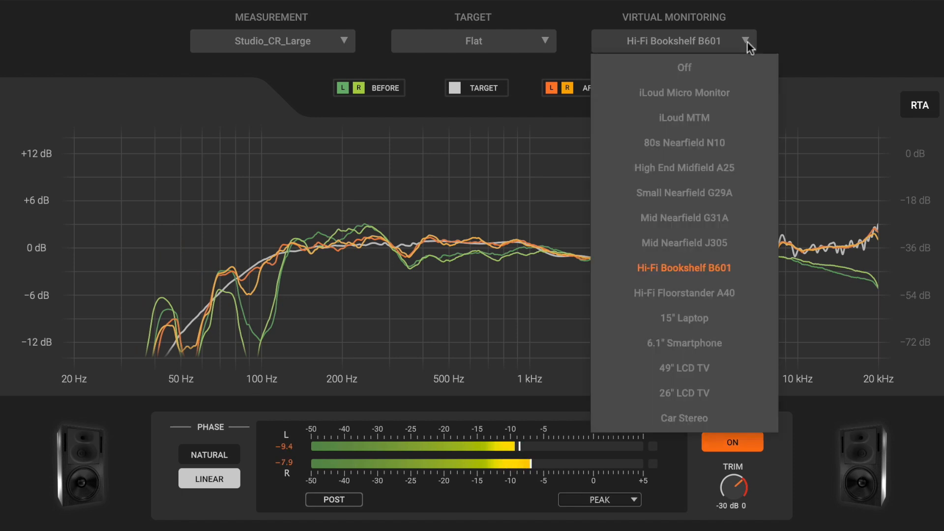
mouse_move(683, 342)
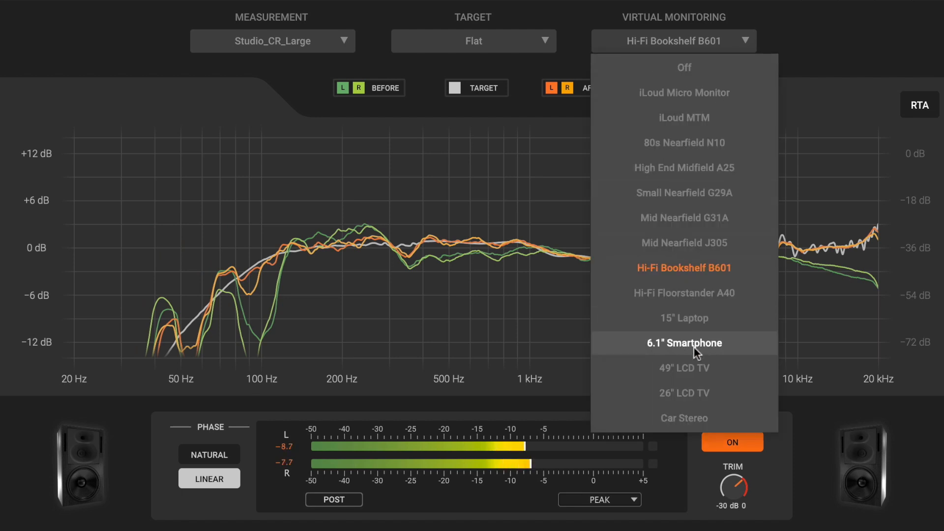
left_click(683, 368)
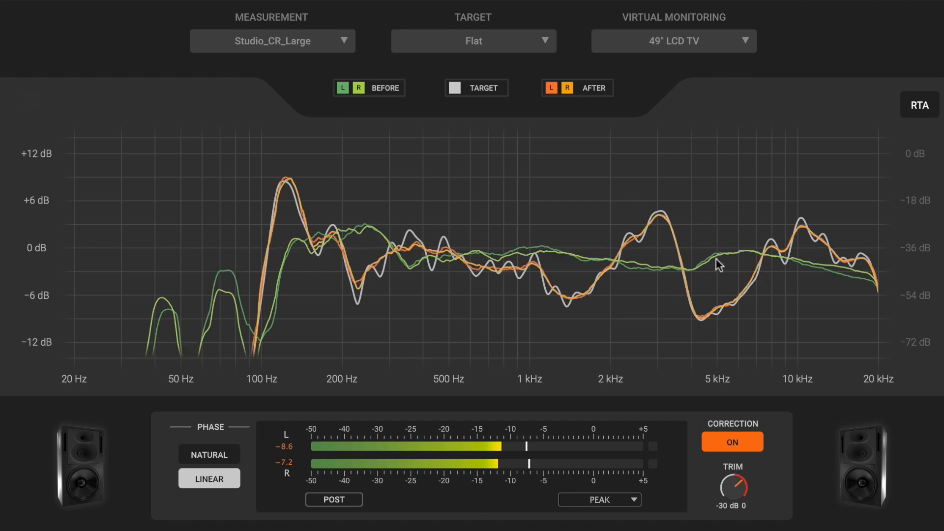
left_click(744, 42)
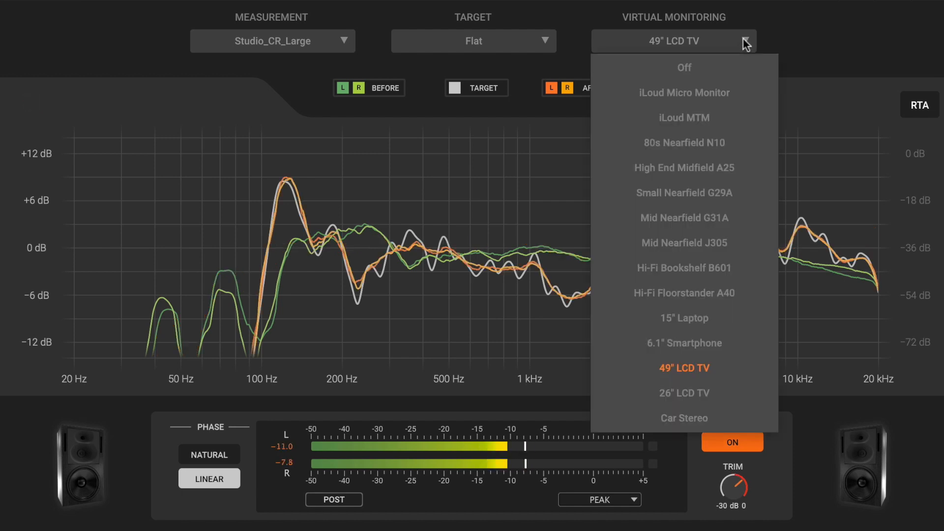
mouse_move(684, 143)
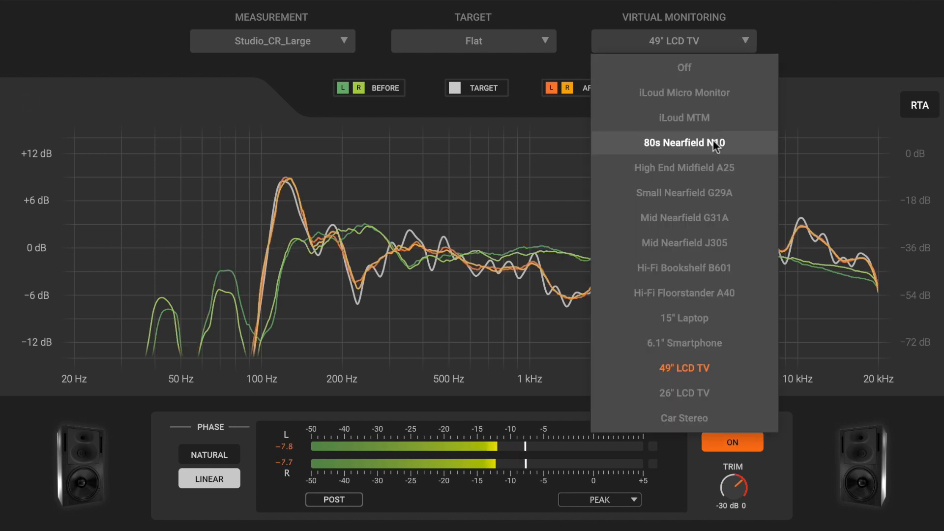
left_click(684, 143)
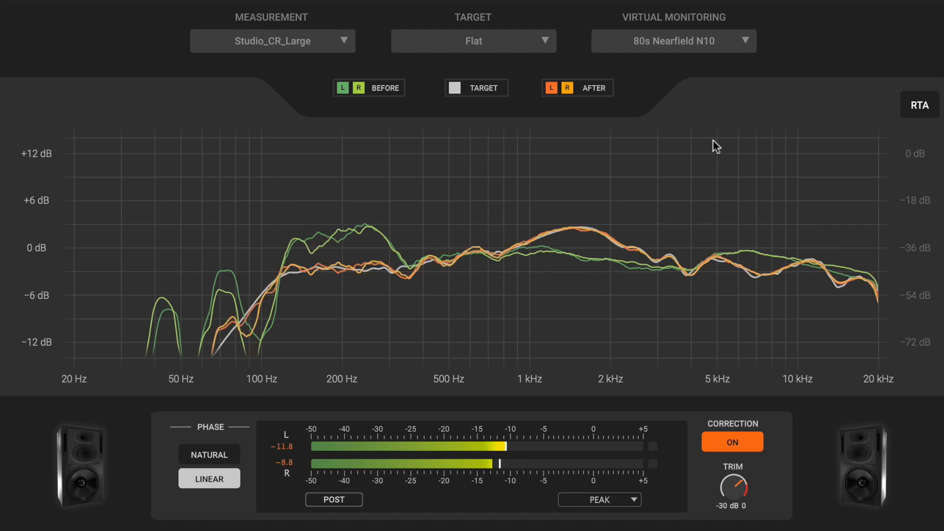
left_click(745, 41)
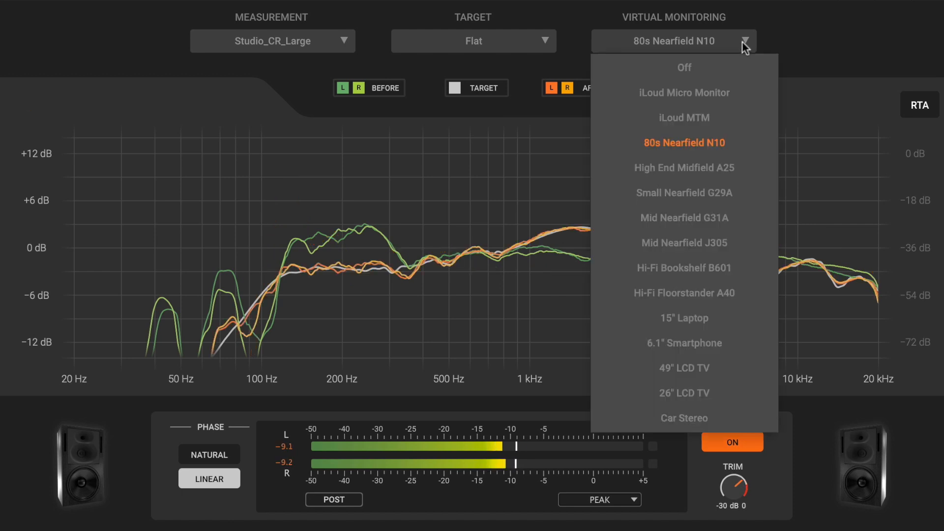
mouse_move(728, 204)
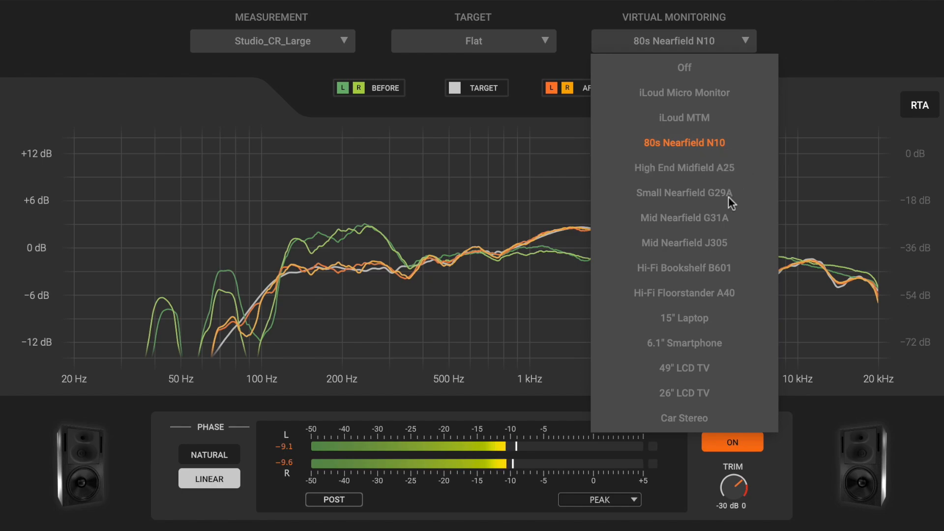
left_click(683, 218)
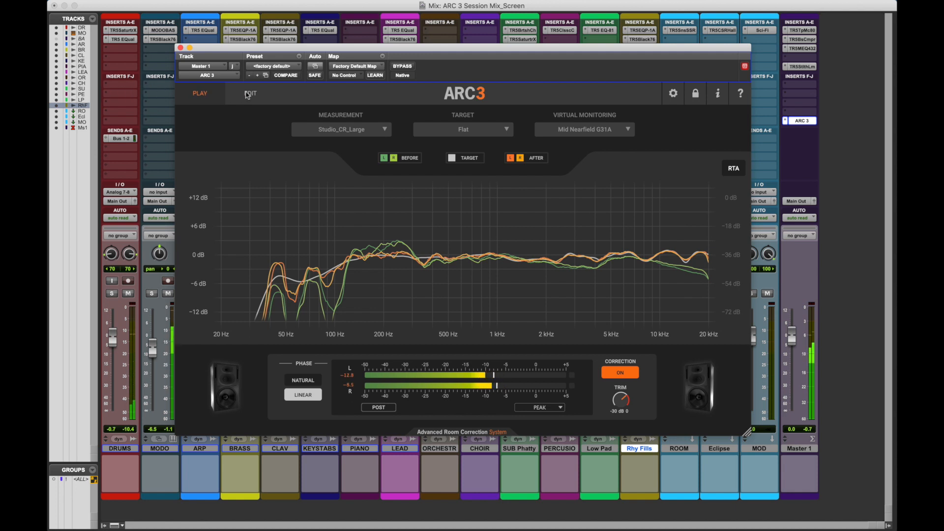
Step: Enter ARC 3's EDIT page to adjust the target curve and correction ranges
left_click(251, 93)
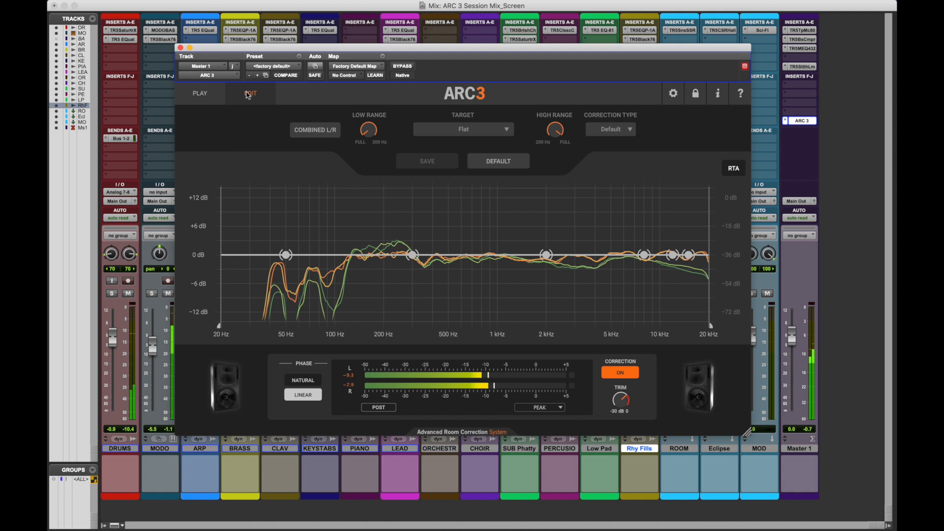
left_click(250, 94)
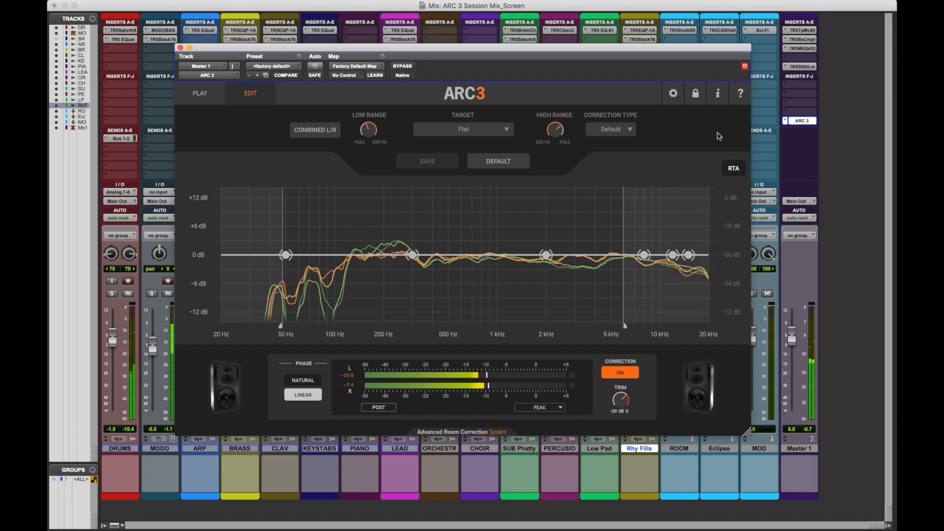
mouse_move(847, 133)
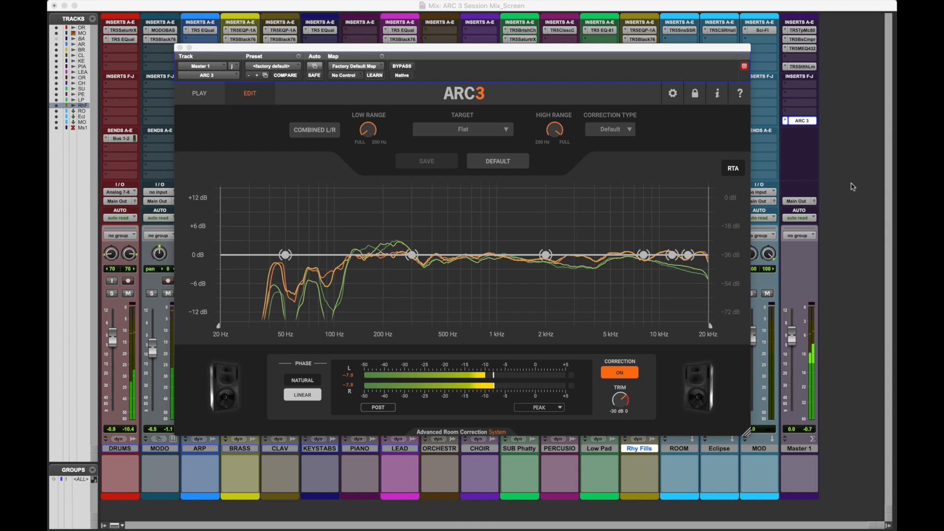
mouse_move(298, 250)
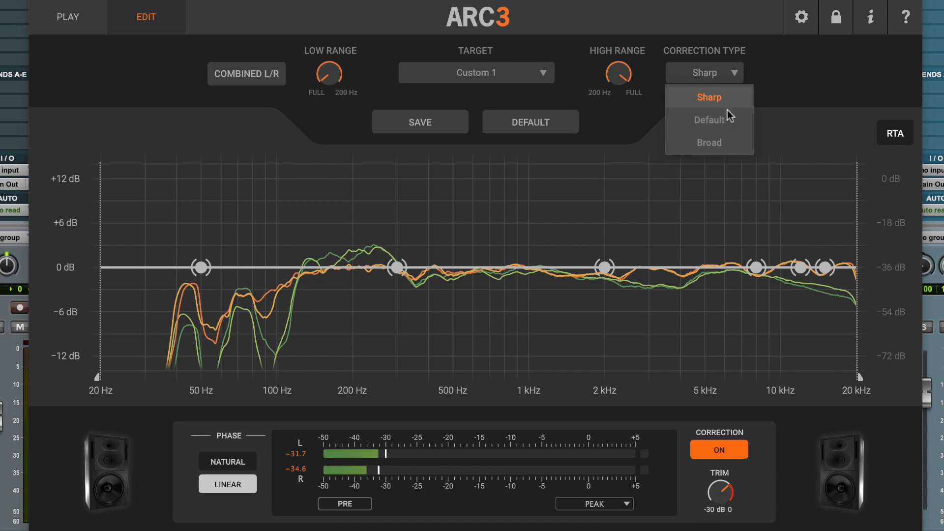
Step: Try the Broad correction type and return to Sharp for the Custom 1 target
left_click(709, 97)
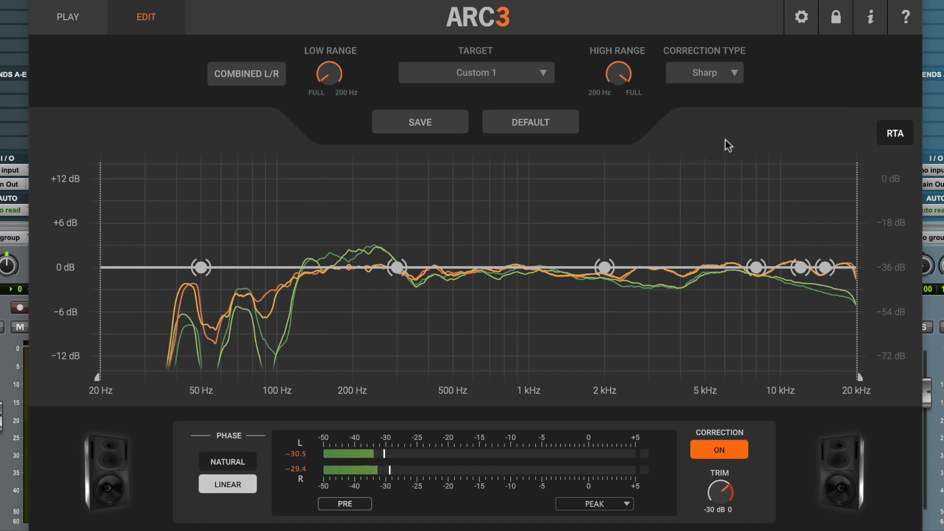
left_click(704, 72)
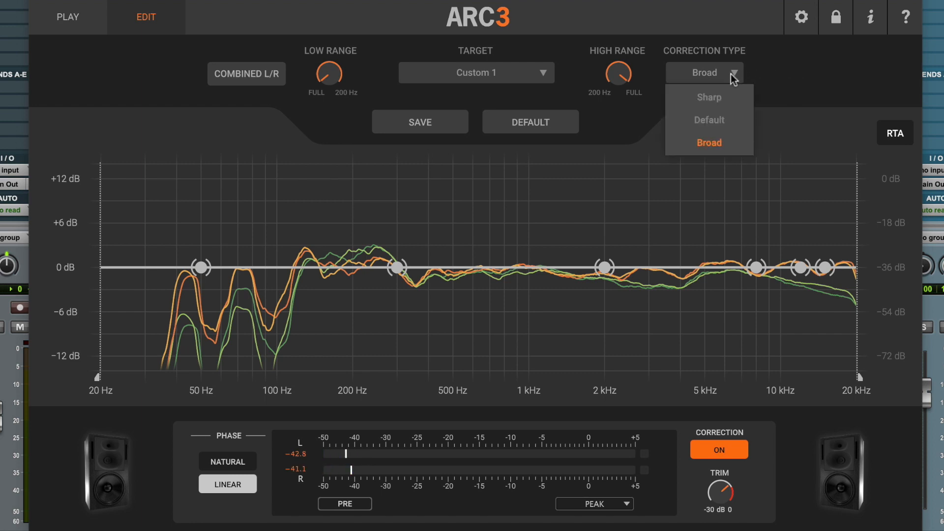
left_click(709, 120)
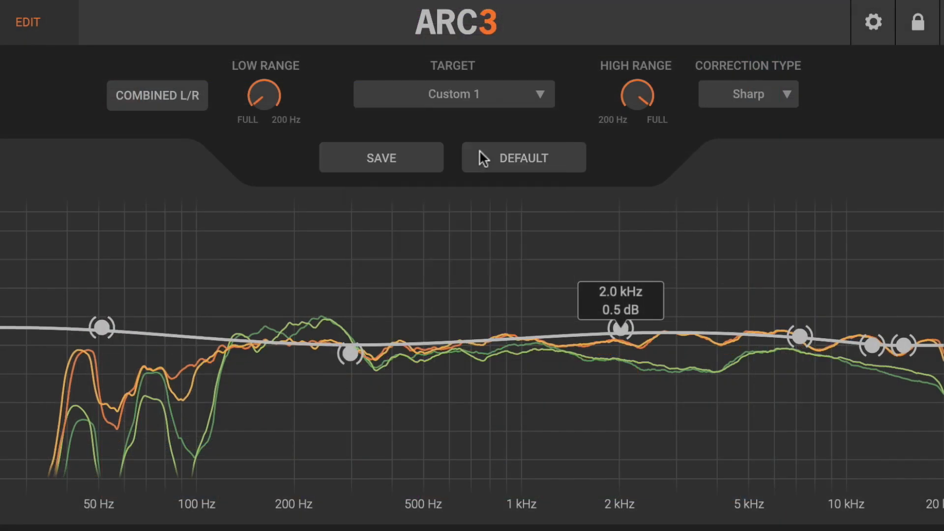
left_click(522, 157)
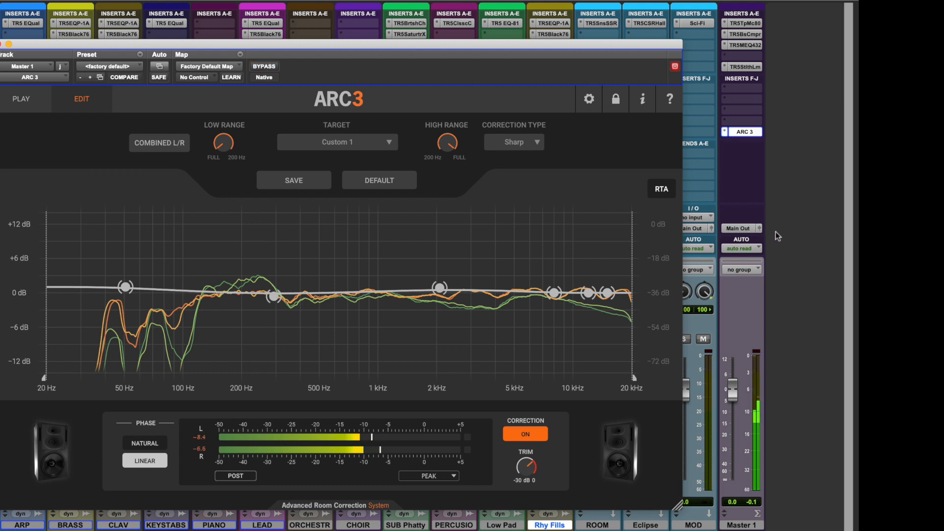
mouse_move(795, 240)
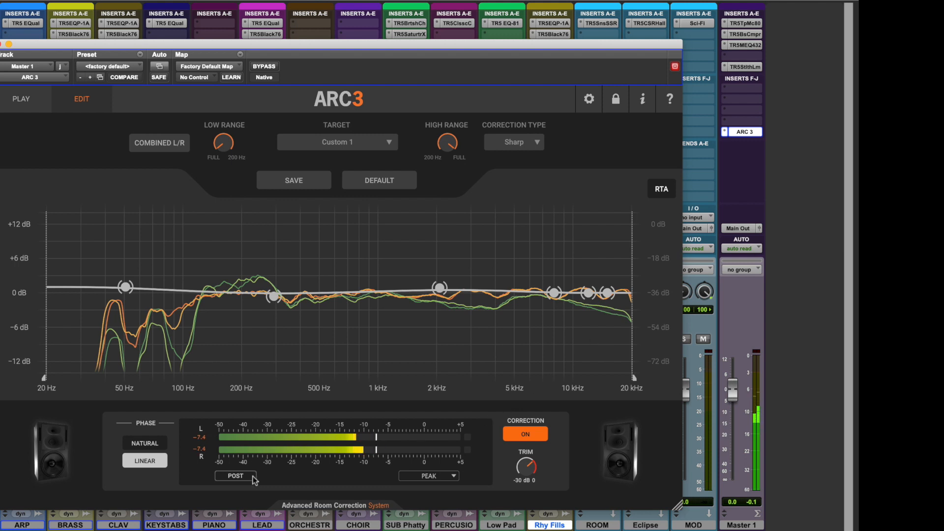
Step: Switch metering to PRE, cycle through RMS and LUFS-S & DR, and return to PEAK
left_click(235, 476)
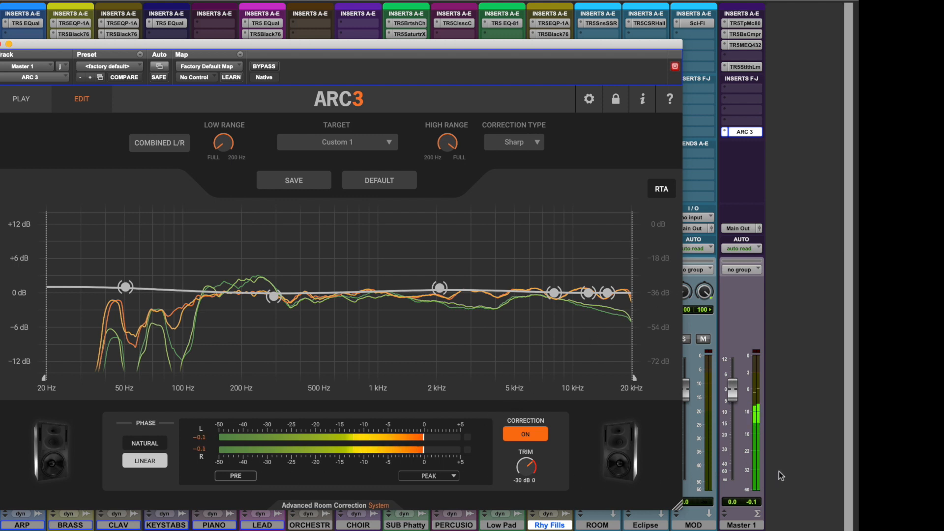
left_click(429, 476)
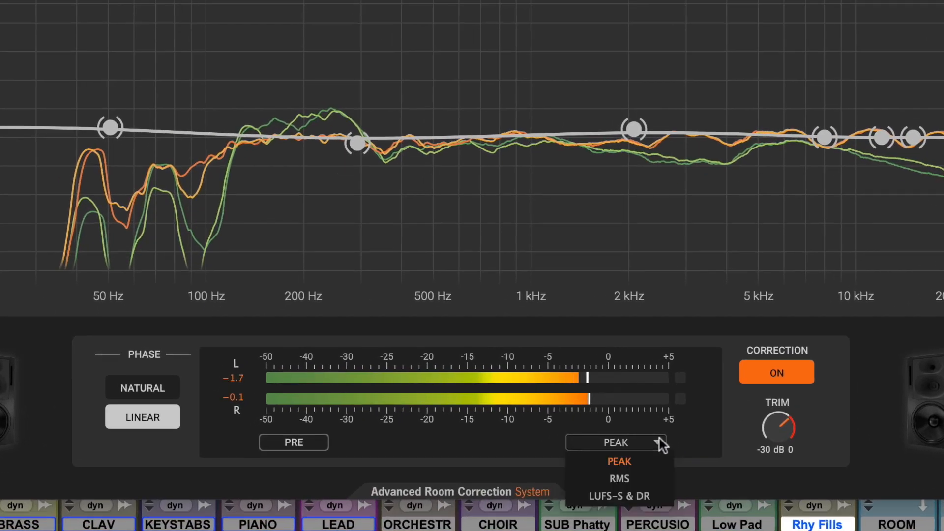
left_click(619, 477)
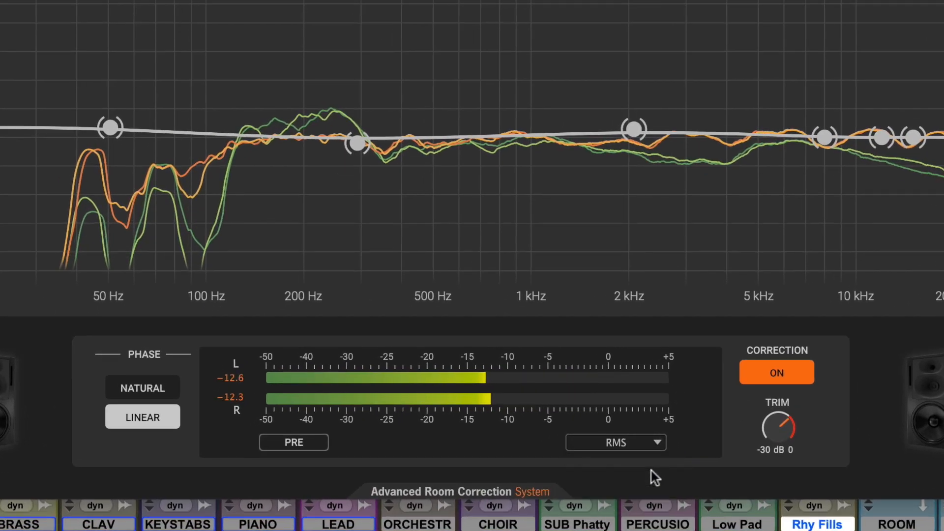
left_click(613, 443)
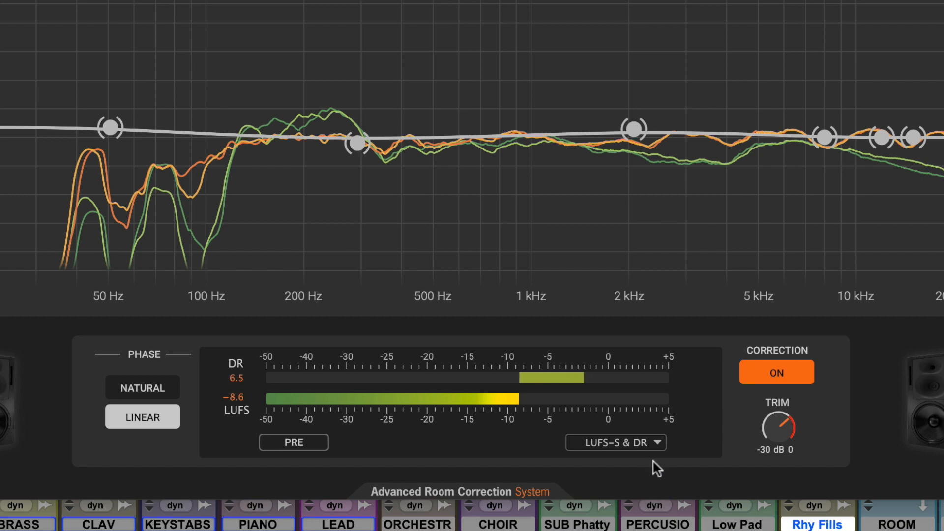
left_click(614, 441)
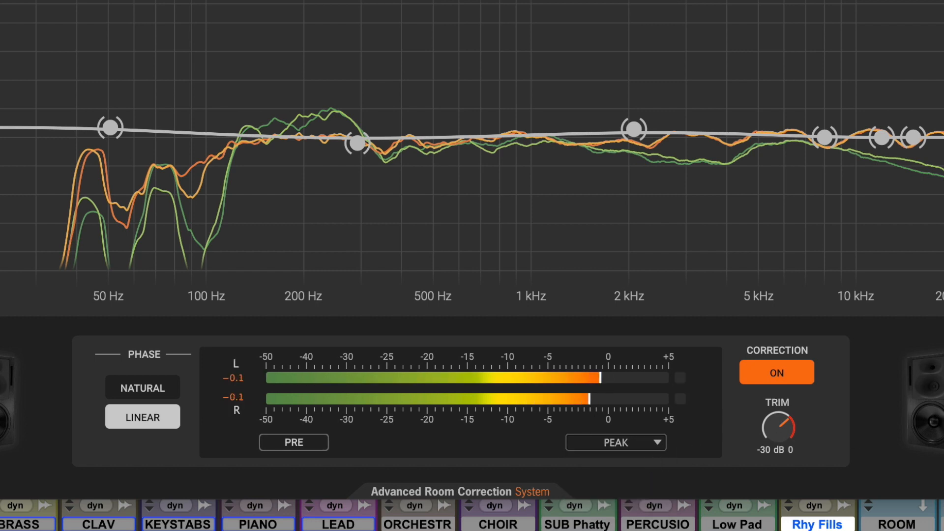